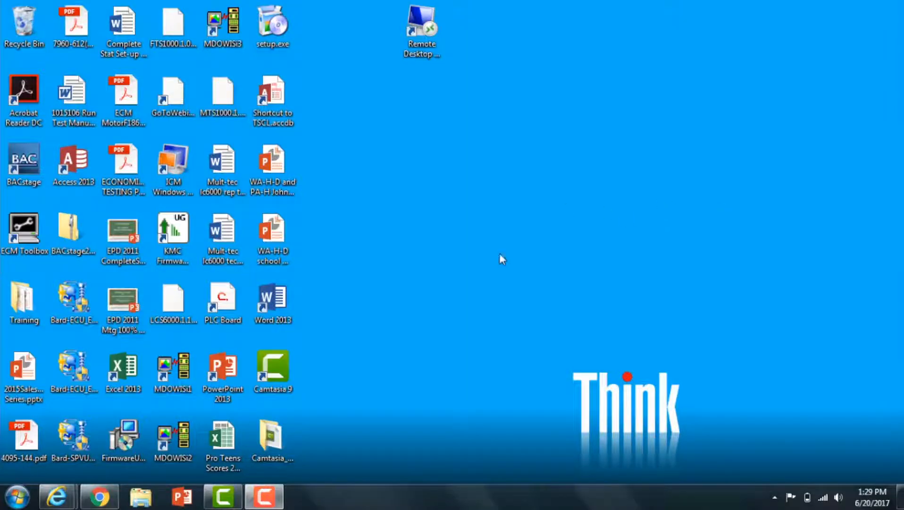
# - Bring the Internet Explorer window with the Google homepage to the front
pyautogui.click(172, 438)
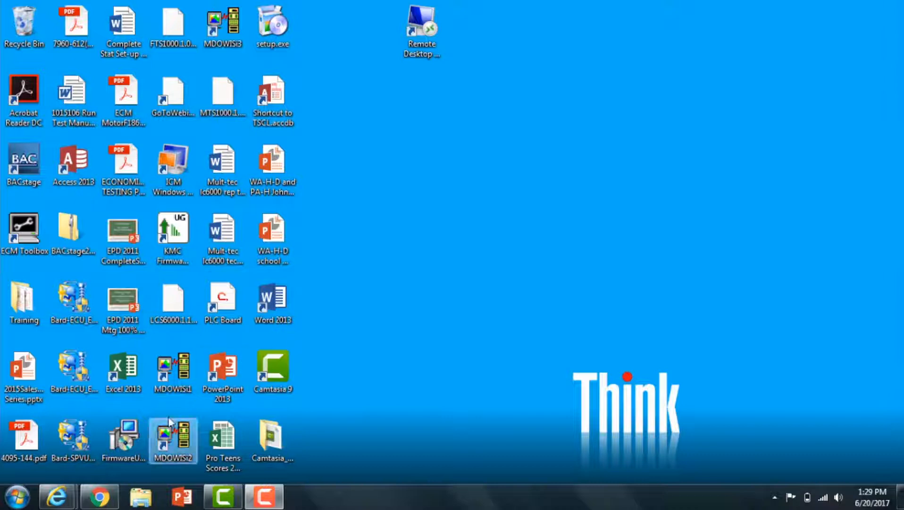
pyautogui.moveTo(59, 493)
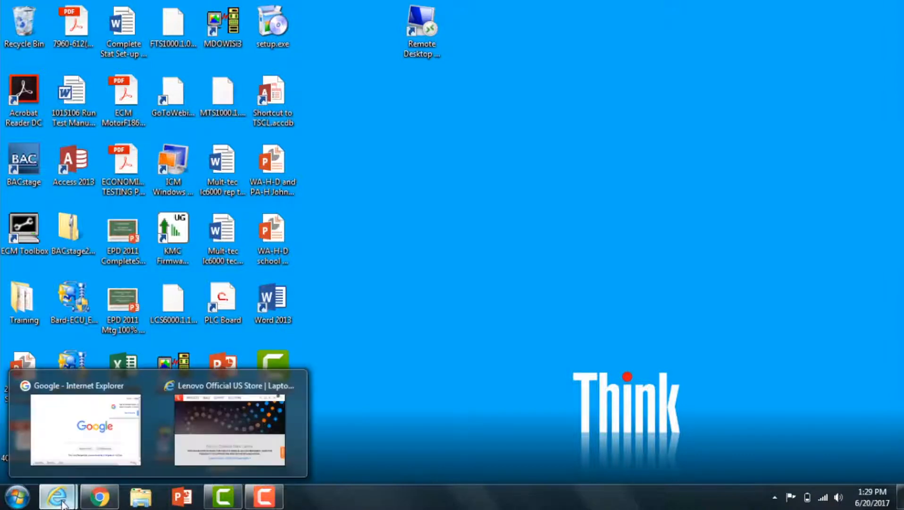
pyautogui.click(87, 427)
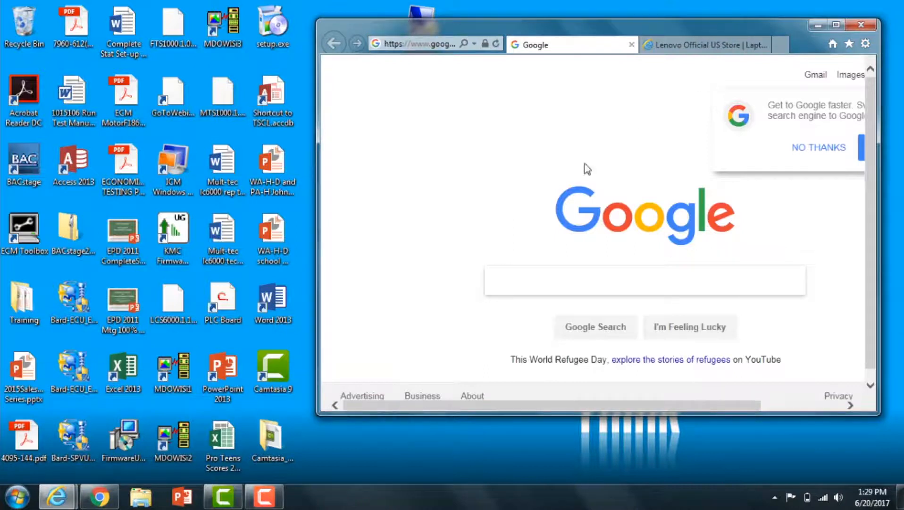
pyautogui.moveTo(122, 493)
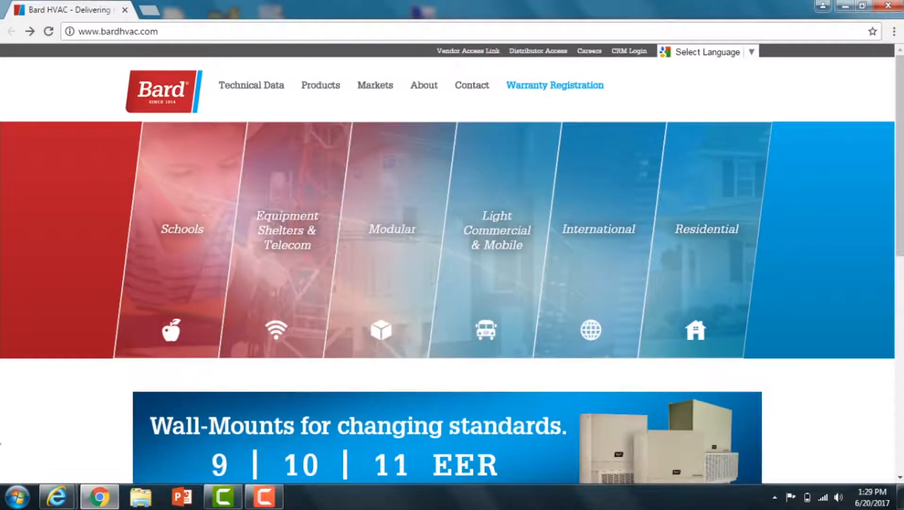
pyautogui.moveTo(7, 178)
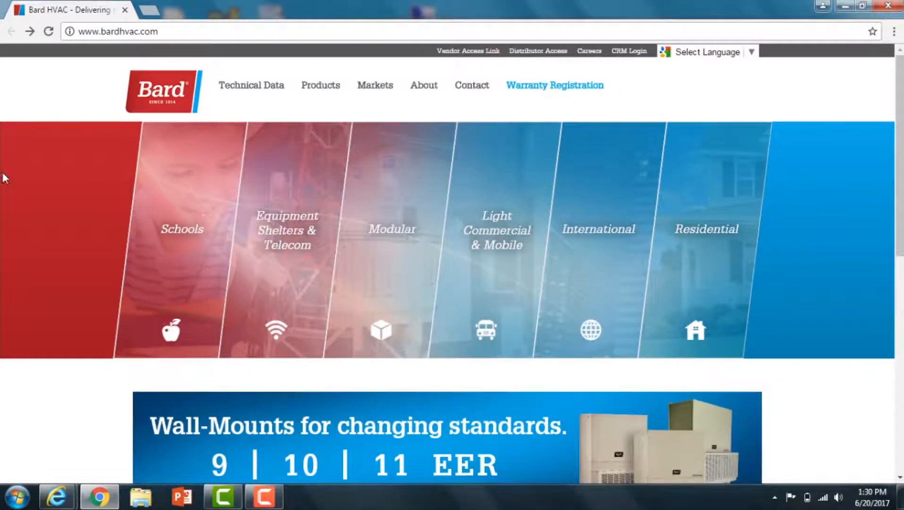
# - Go to Parts Manuals under Technical Data on bardhvac.com
pyautogui.click(252, 85)
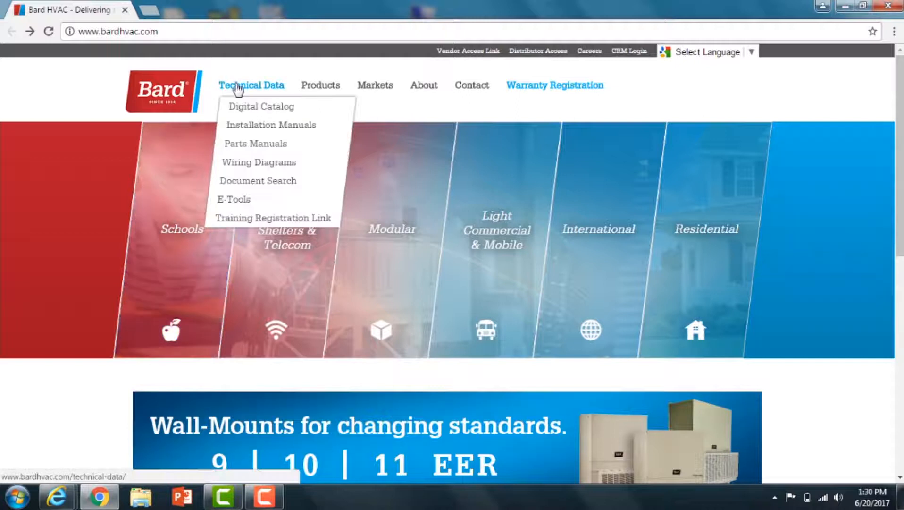
pyautogui.click(255, 143)
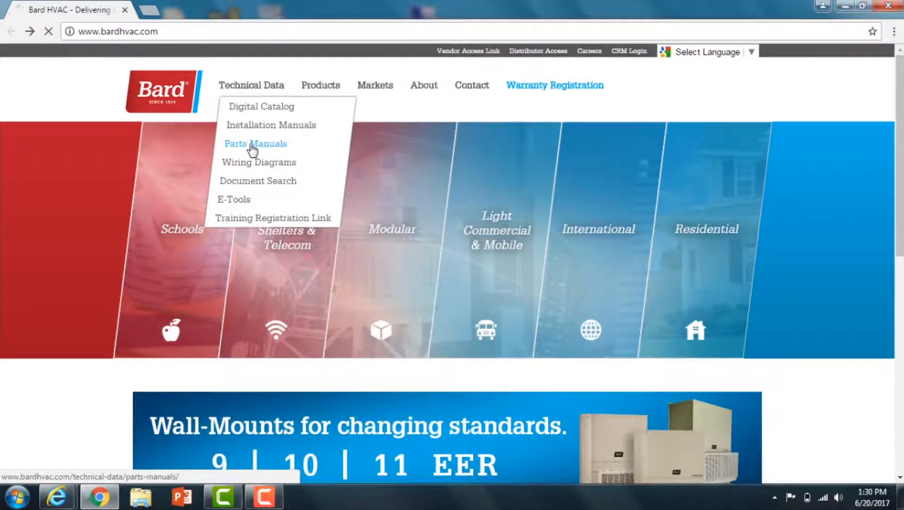
pyautogui.click(255, 144)
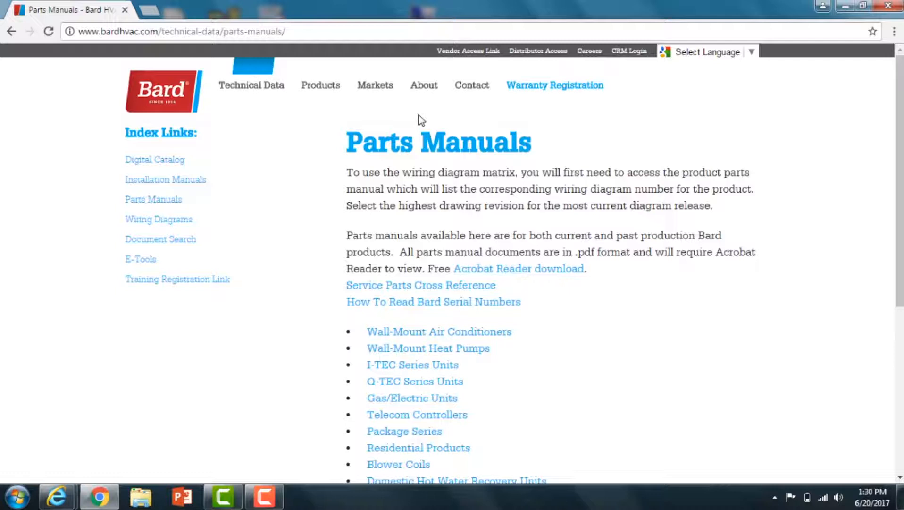
pyautogui.moveTo(479, 120)
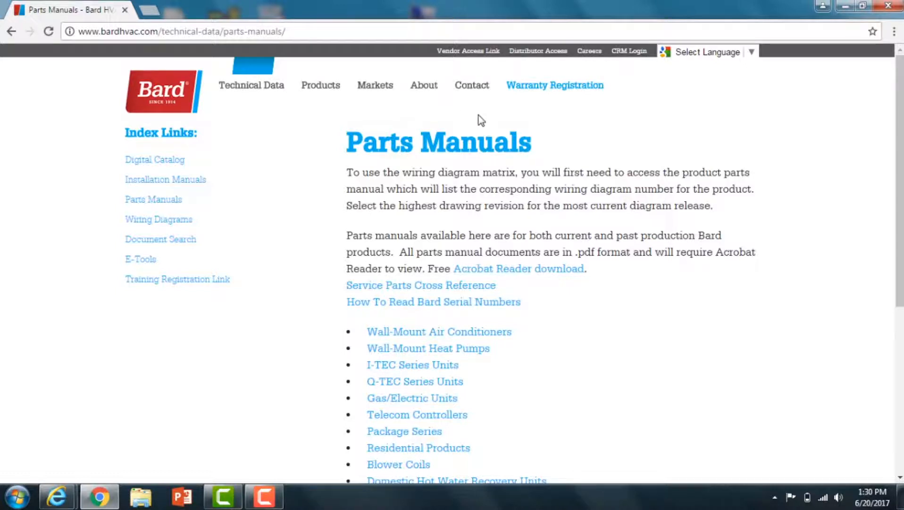
pyautogui.moveTo(536, 122)
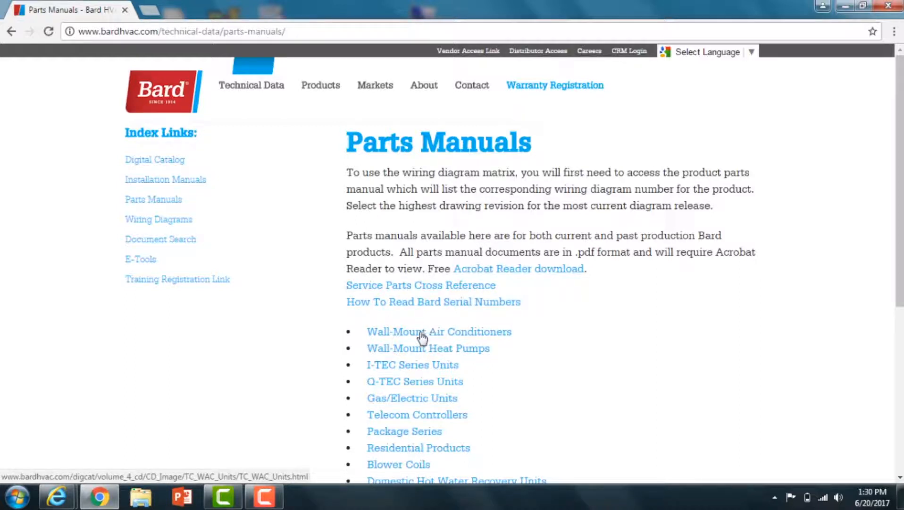
pyautogui.moveTo(416, 337)
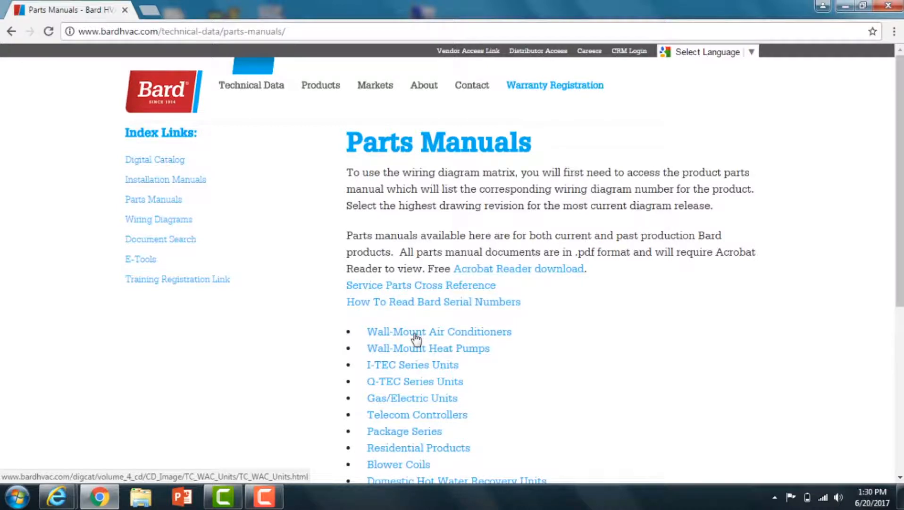
# - Open the Wall-Mount Air Conditioners parts listings
pyautogui.click(438, 331)
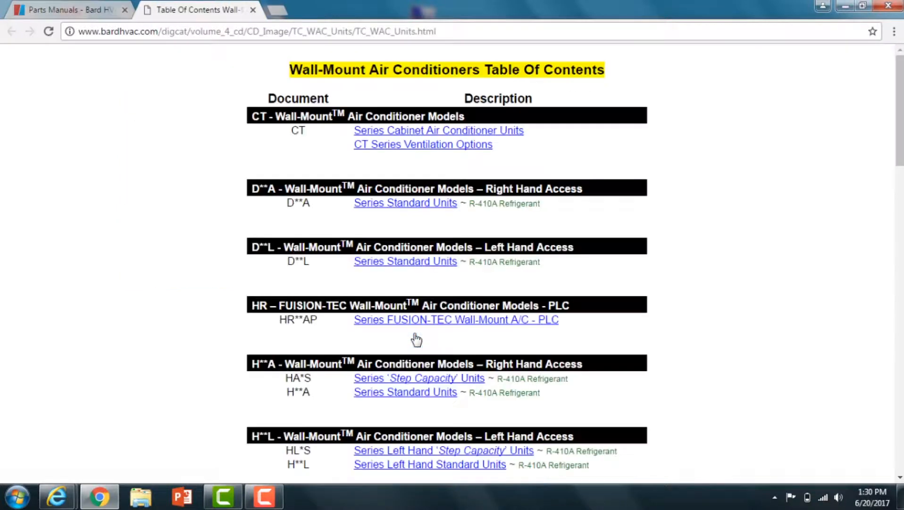
pyautogui.moveTo(893, 253)
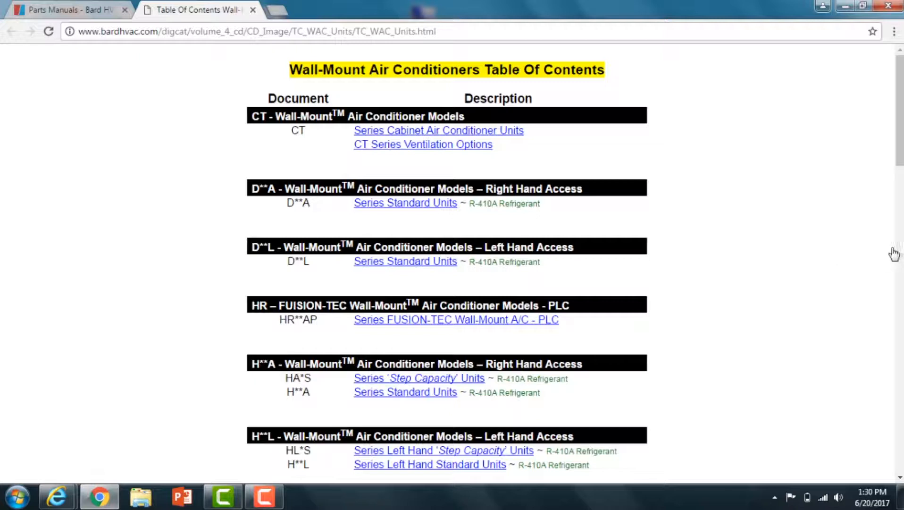
pyautogui.moveTo(897, 263)
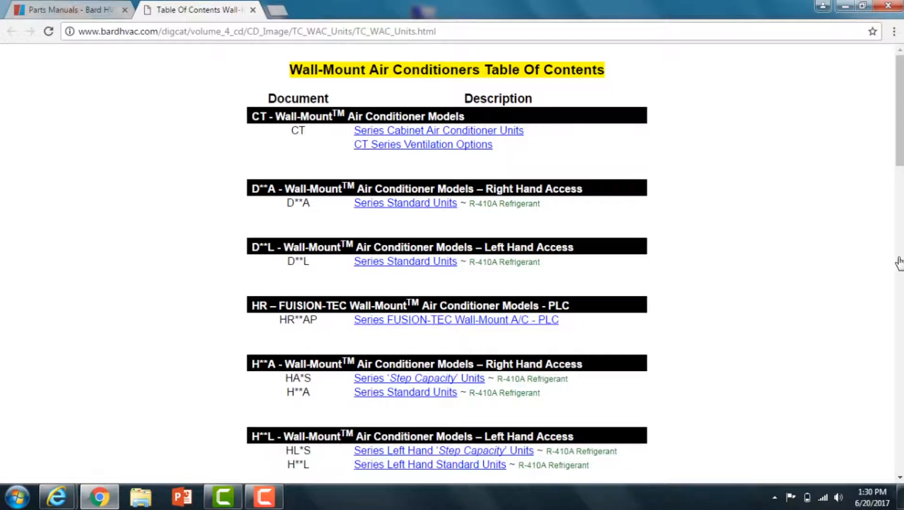
# - Scroll to the WA section and open the Series Standard Units parts index
pyautogui.scroll(-3)
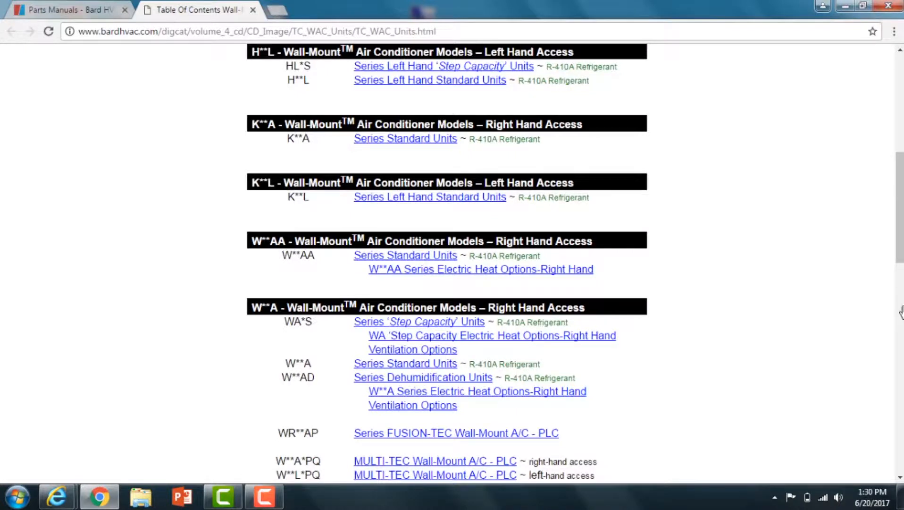
pyautogui.scroll(-3)
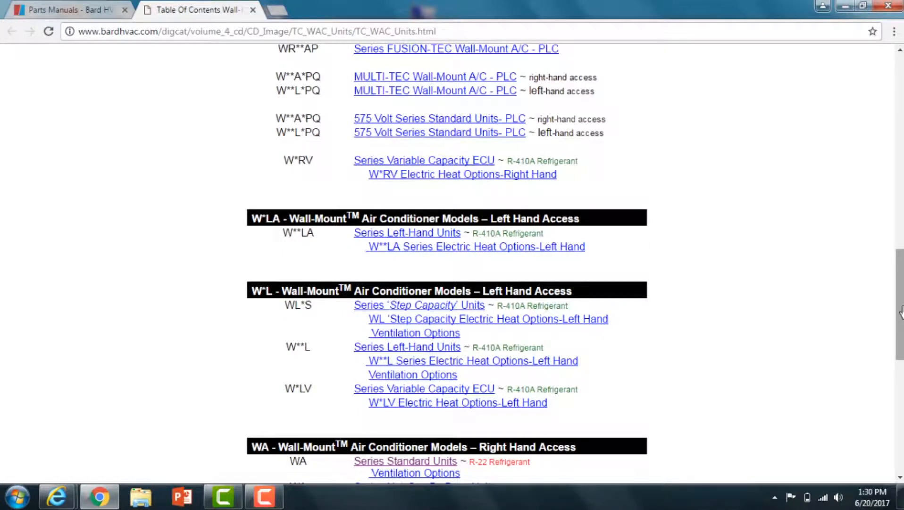
pyautogui.moveTo(511, 409)
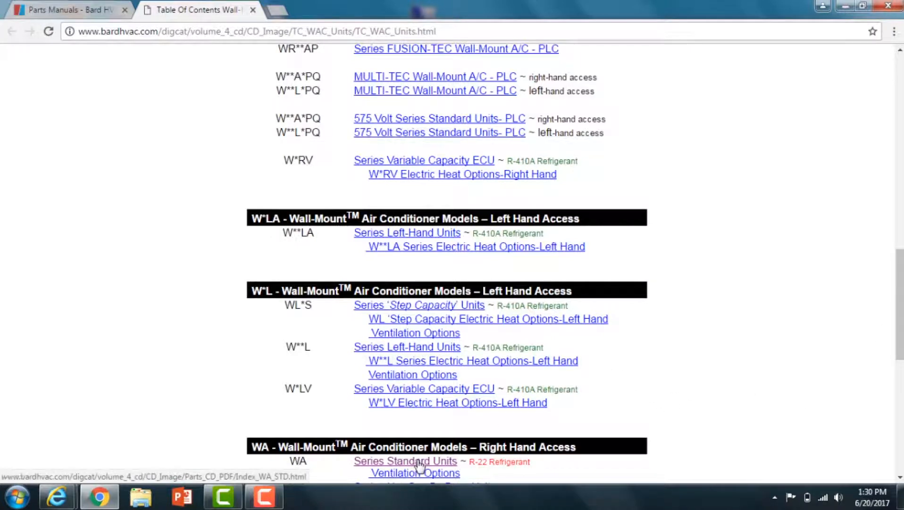
pyautogui.click(404, 461)
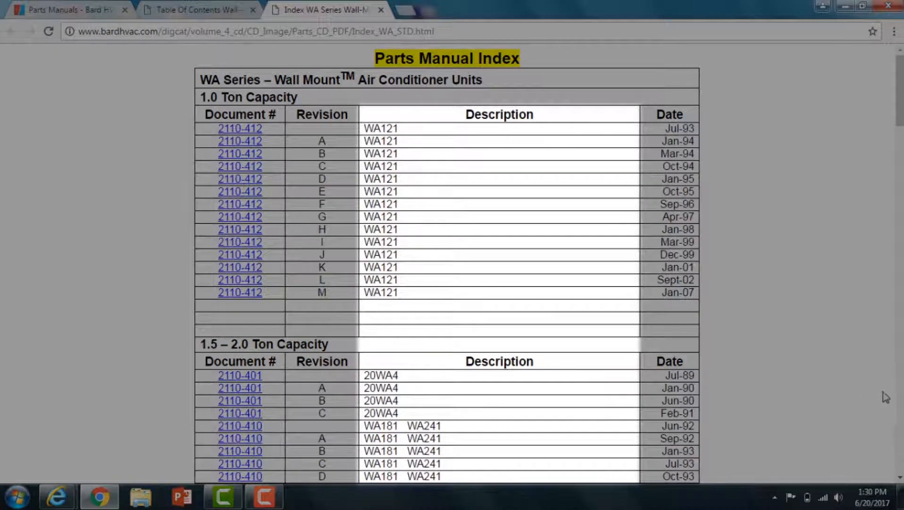
# - Open parts manual 2110-461 for the WA302/WA372 from the 2.5–3.0 Ton table
pyautogui.scroll(-3)
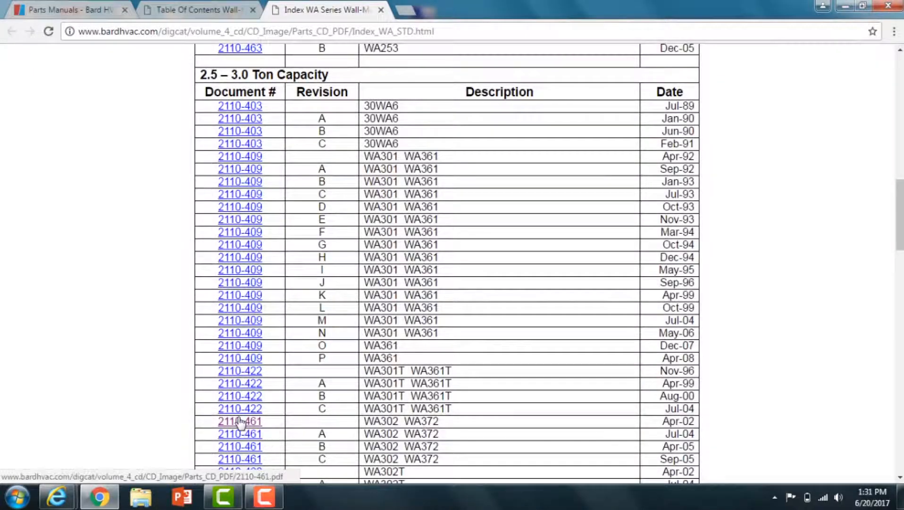
pyautogui.click(238, 421)
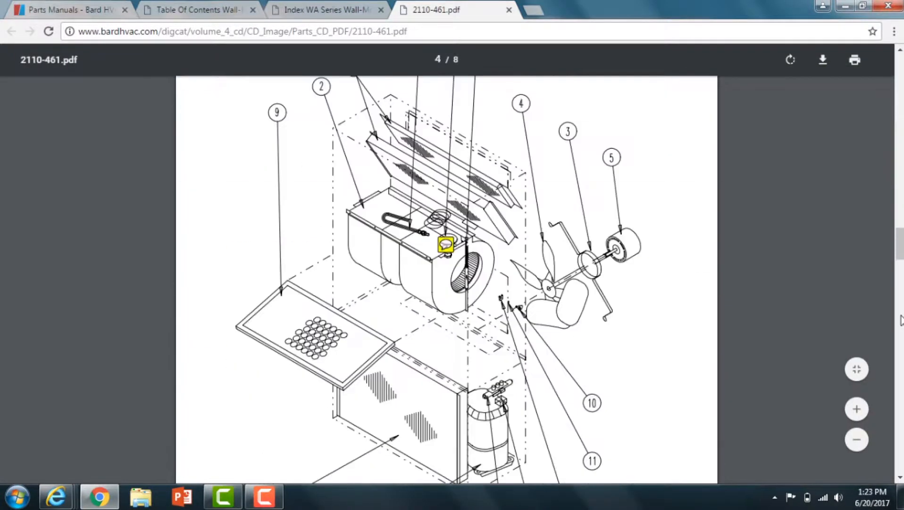
# - Scroll past the Control Panel drawing to the page 5 parts chart
pyautogui.scroll(-3)
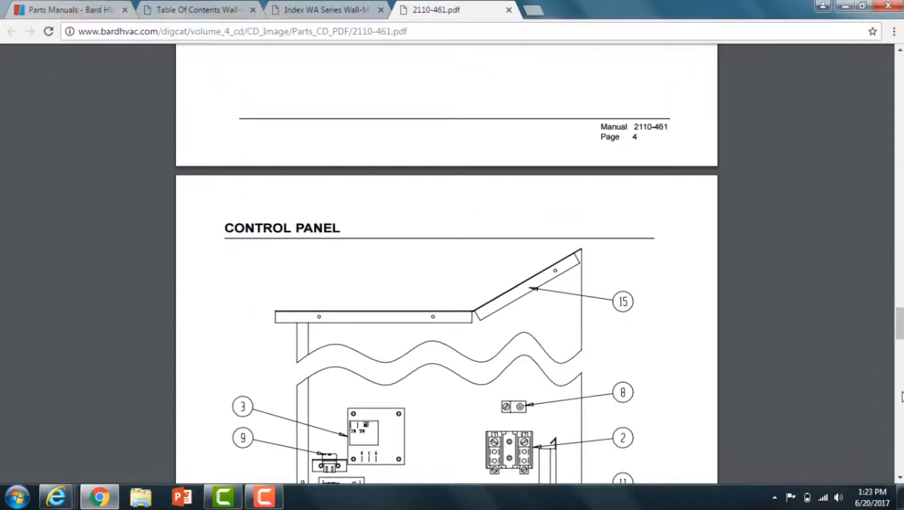
pyautogui.scroll(-3)
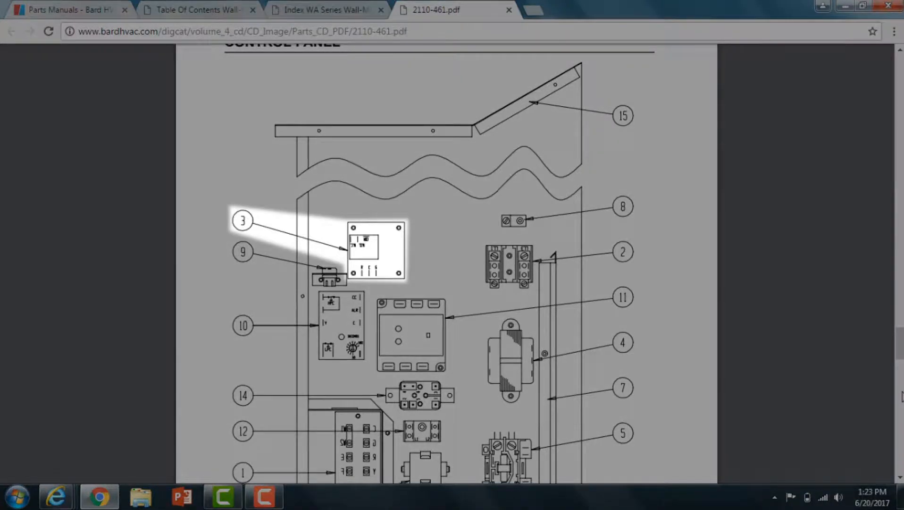
pyautogui.scroll(-3)
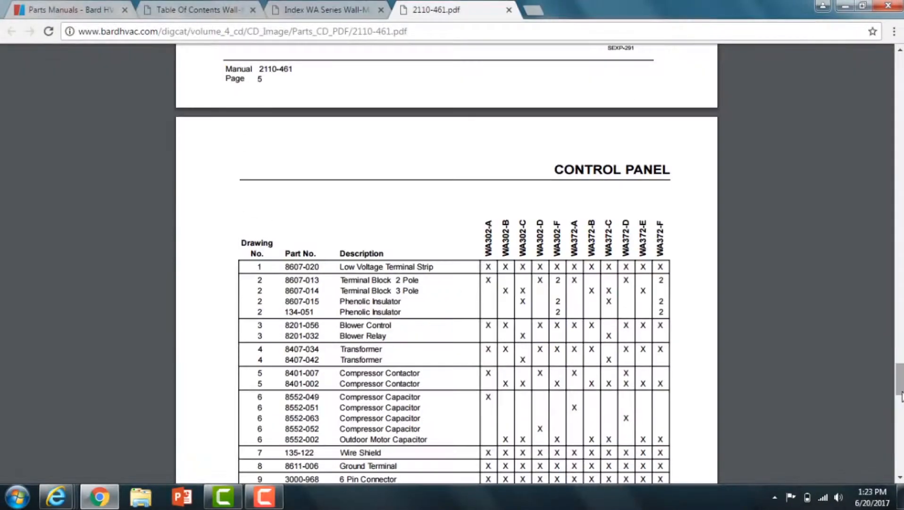